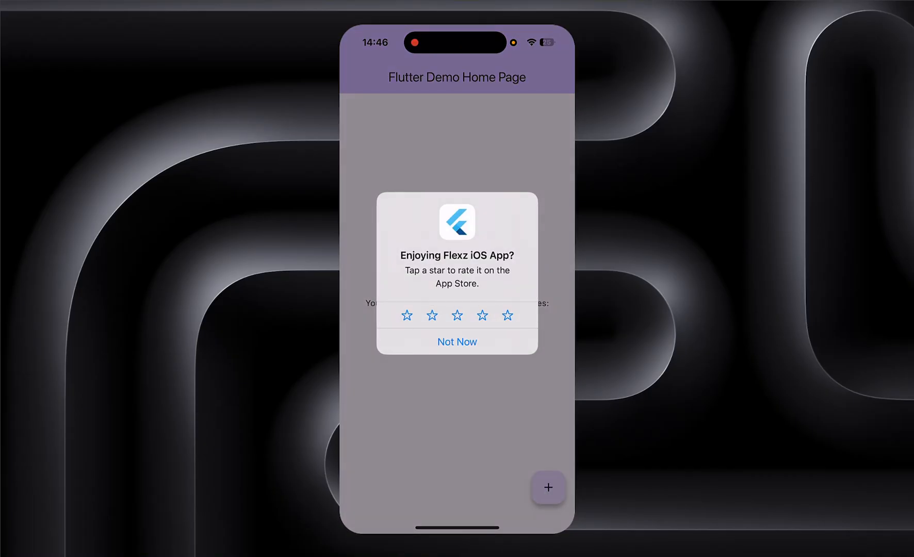
Try different star ratings in the 'Enjoying Flexz iOS App?' alert, ending on three stars
click(456, 341)
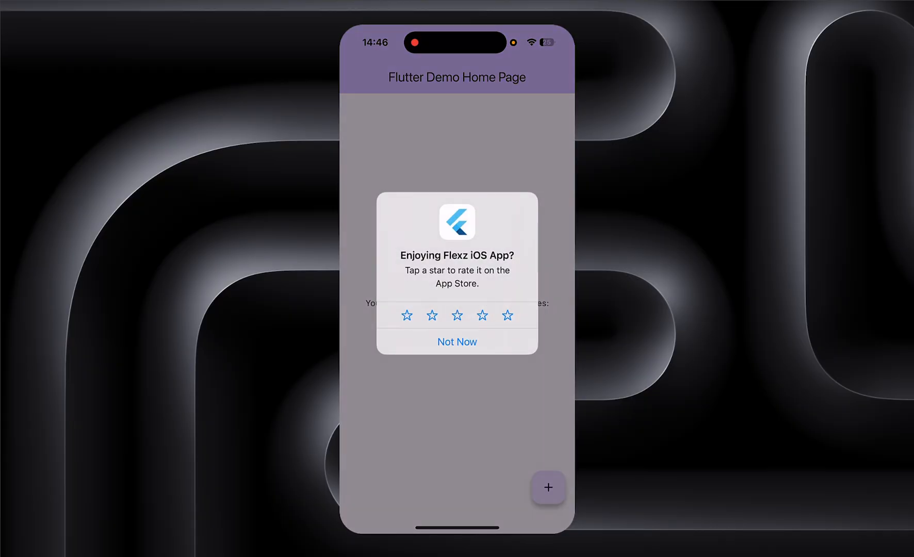
click(457, 316)
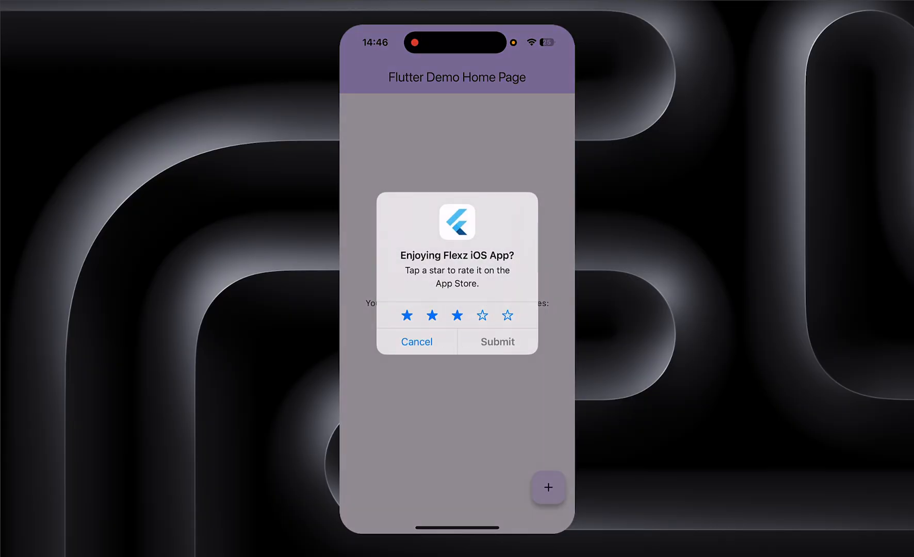
click(507, 315)
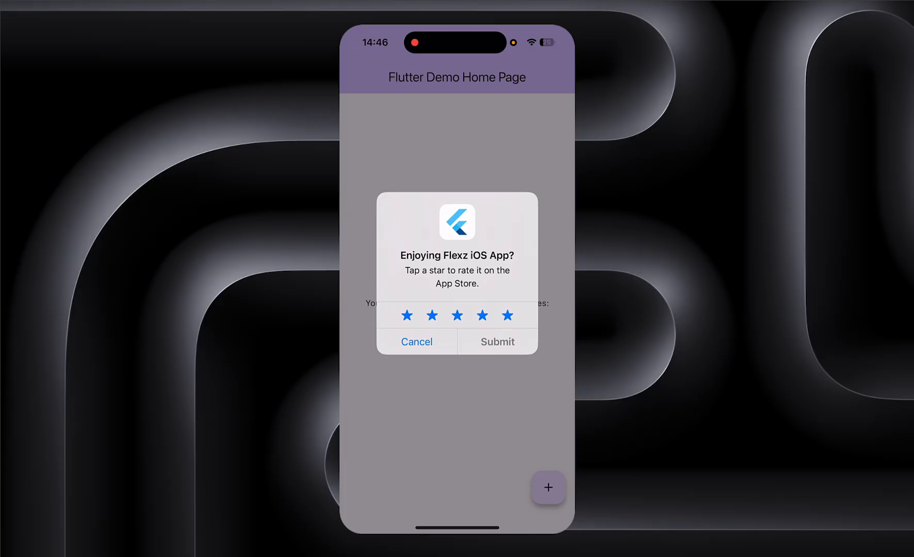
click(457, 316)
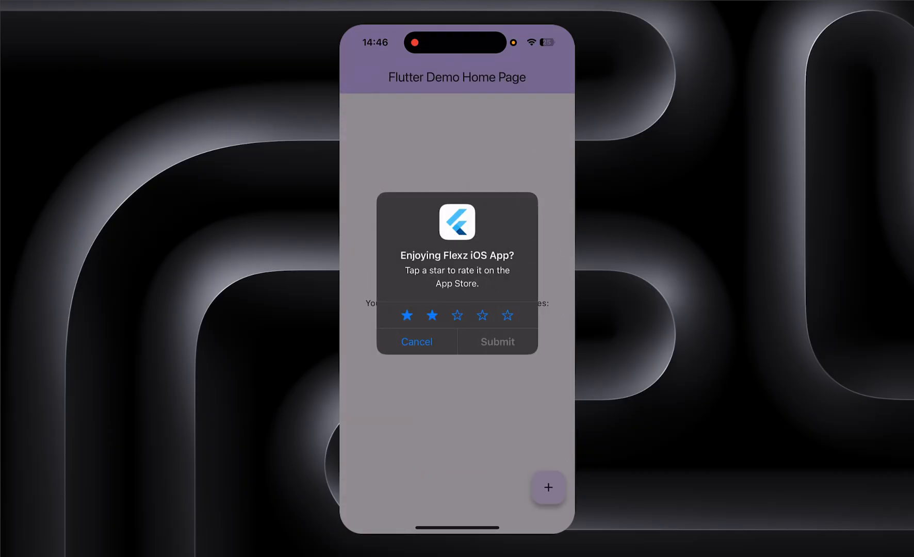
click(416, 341)
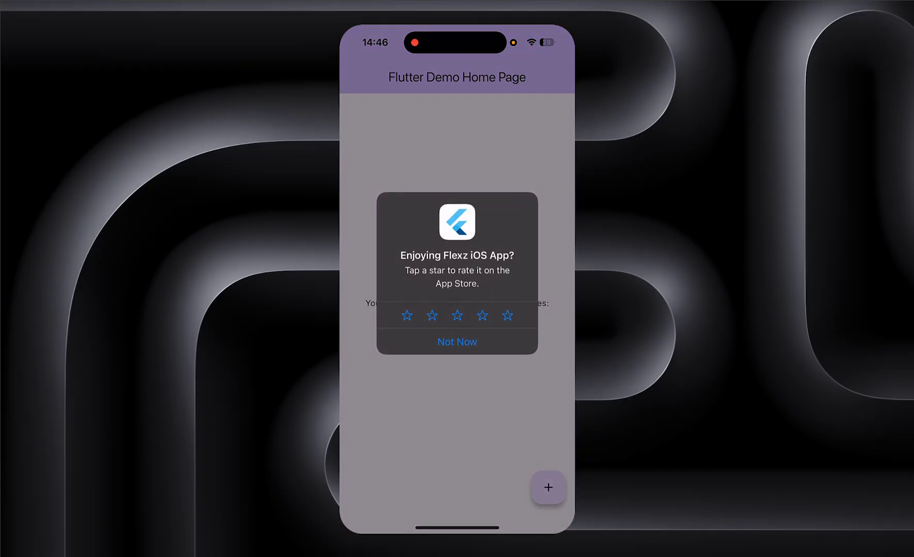
click(456, 342)
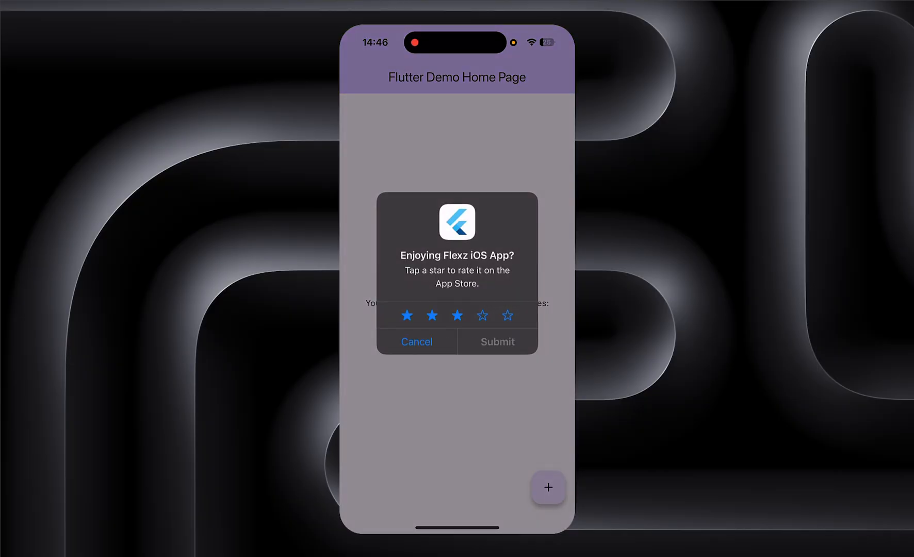
click(417, 342)
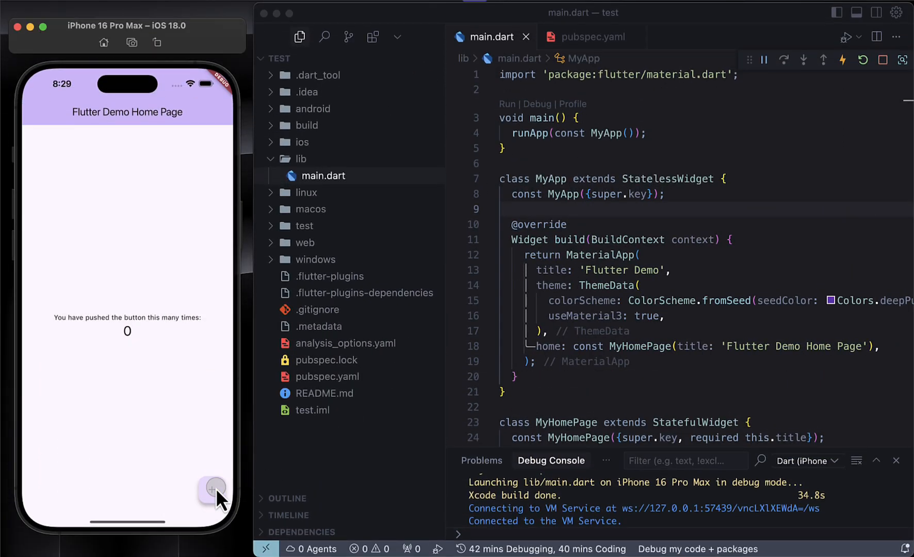
Raise the counter to 8, then view pubspec.yaml's shared_preferences and in_app_review dependencies
click(211, 490)
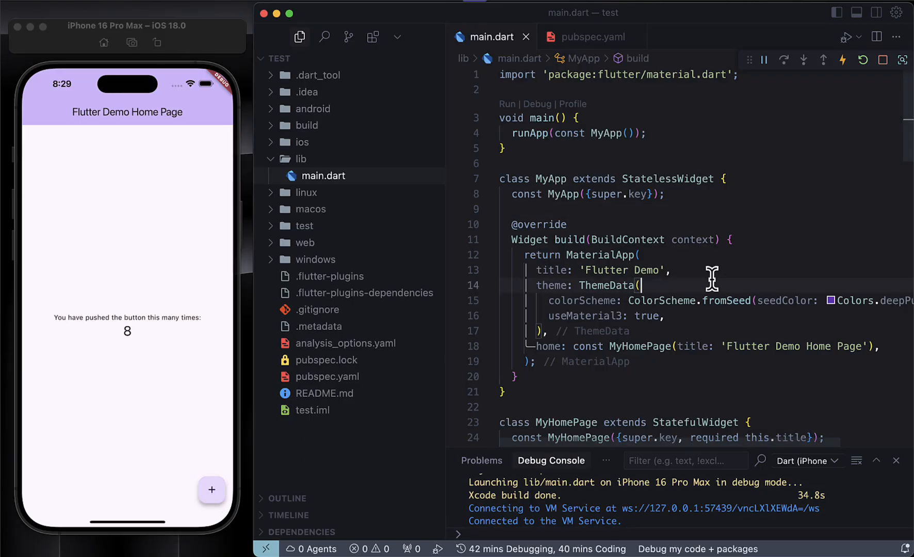
scroll(down, 3)
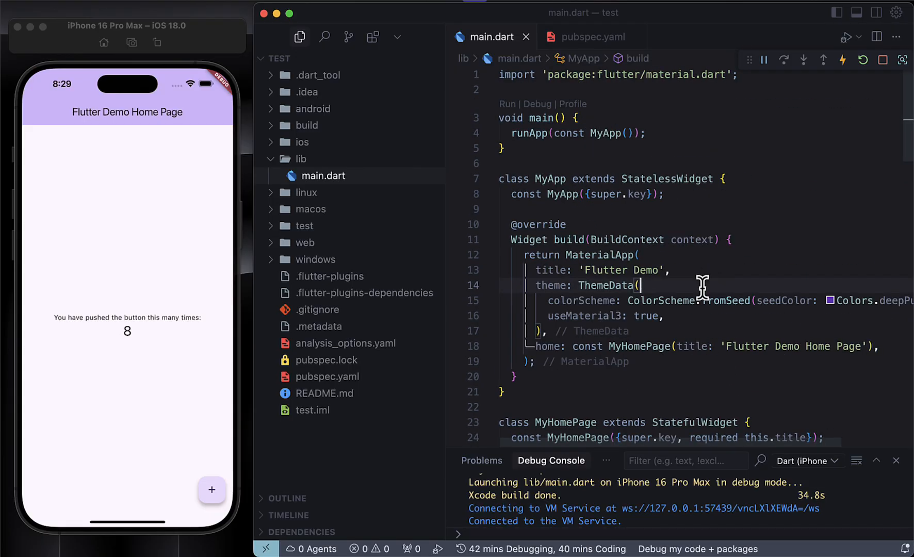
click(588, 37)
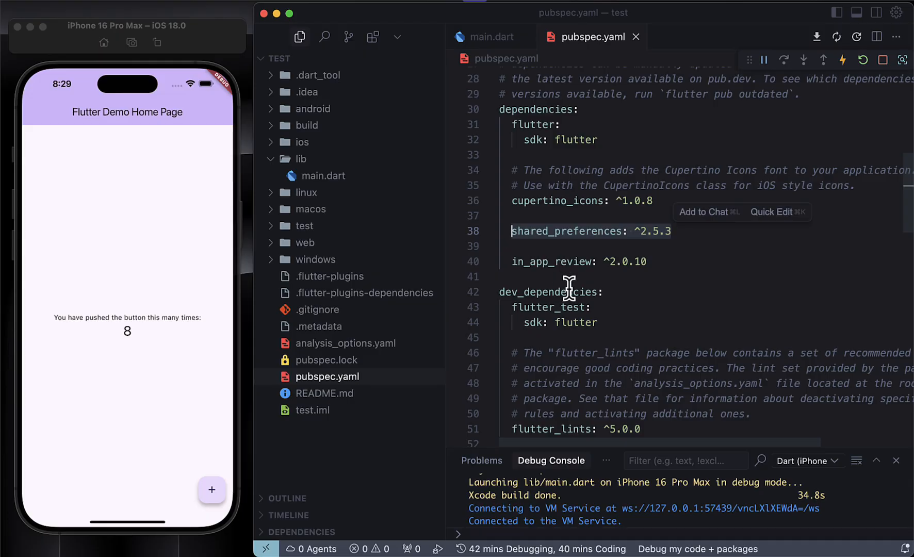
mouse_move(635, 269)
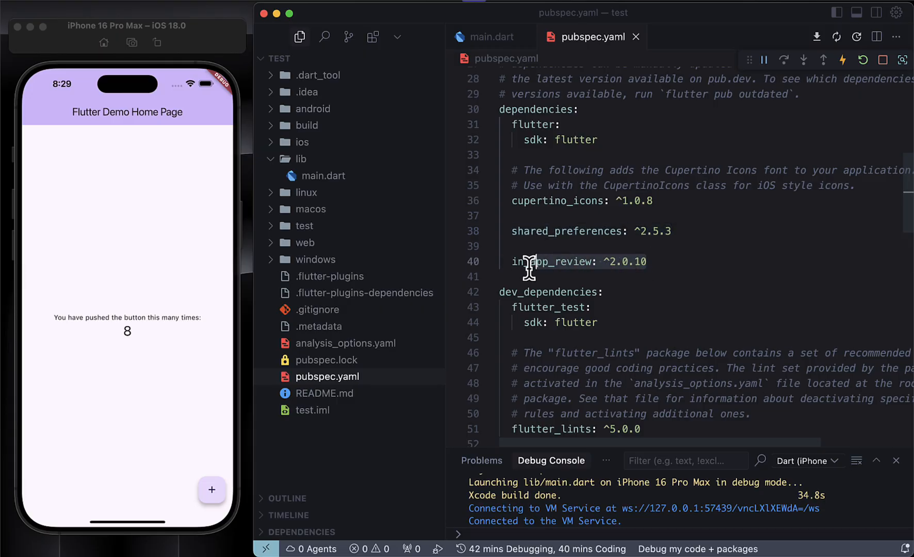
double_click(554, 261)
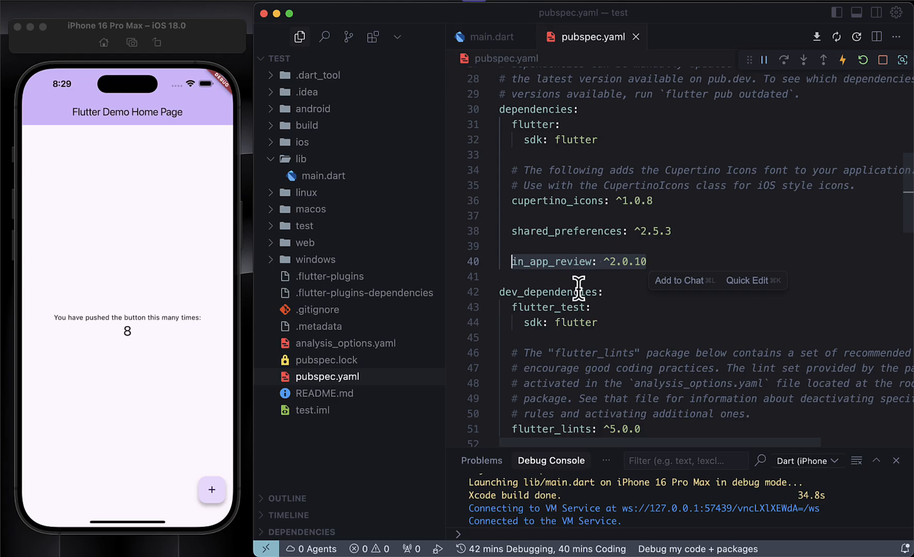
mouse_move(611, 262)
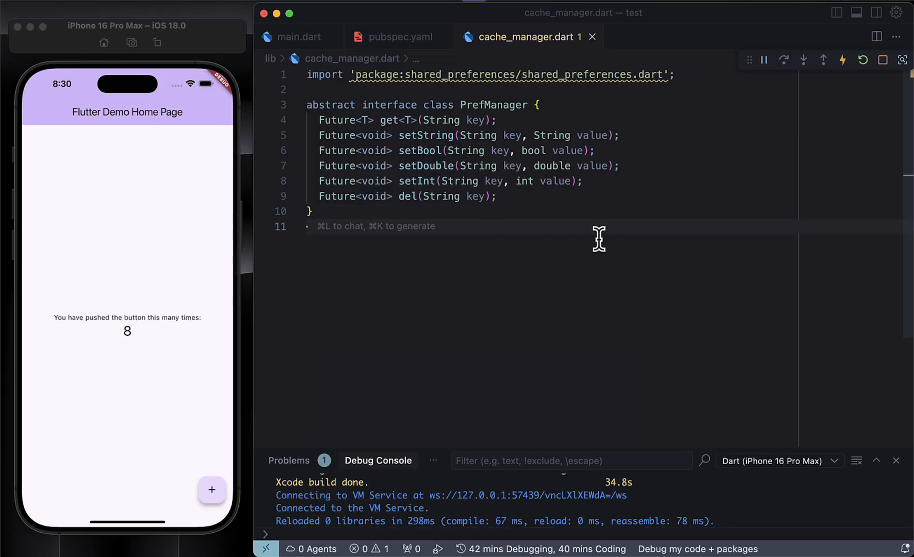
Scroll through the PrefManager interface and PrefManagerImpl class in cache_manager.dart
scroll(down, 3)
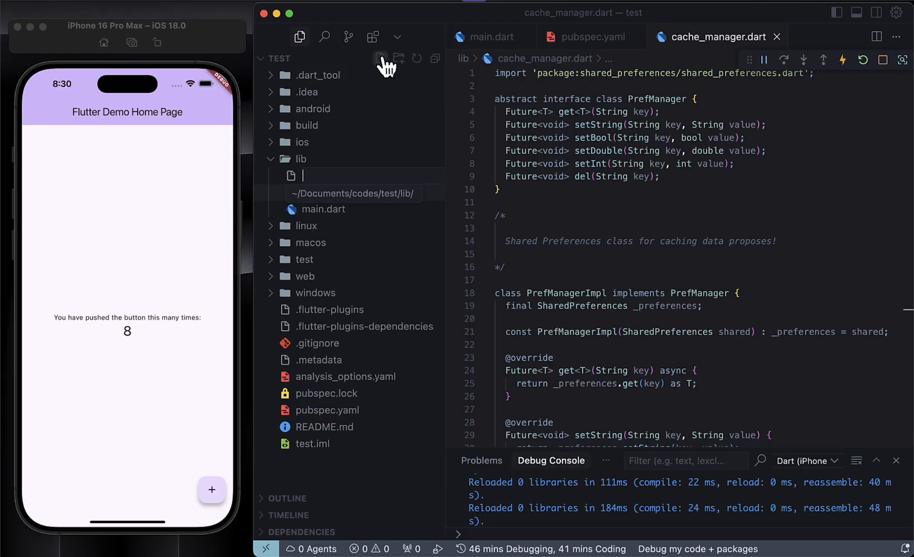
Create lib/app_review_helper.dart and start declaring the AppReviewHelper class
text(app_rev)
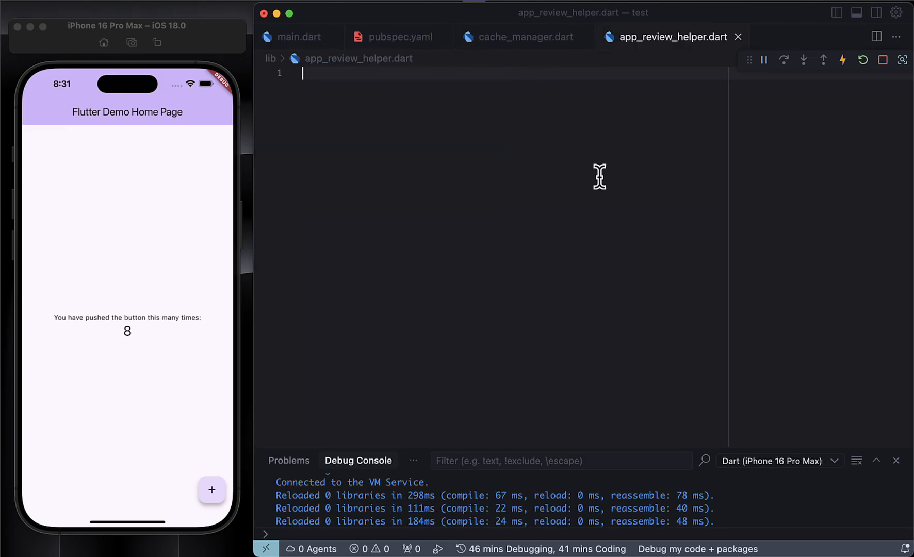
text(class AppReviewHelper {)
text(static Future<>)
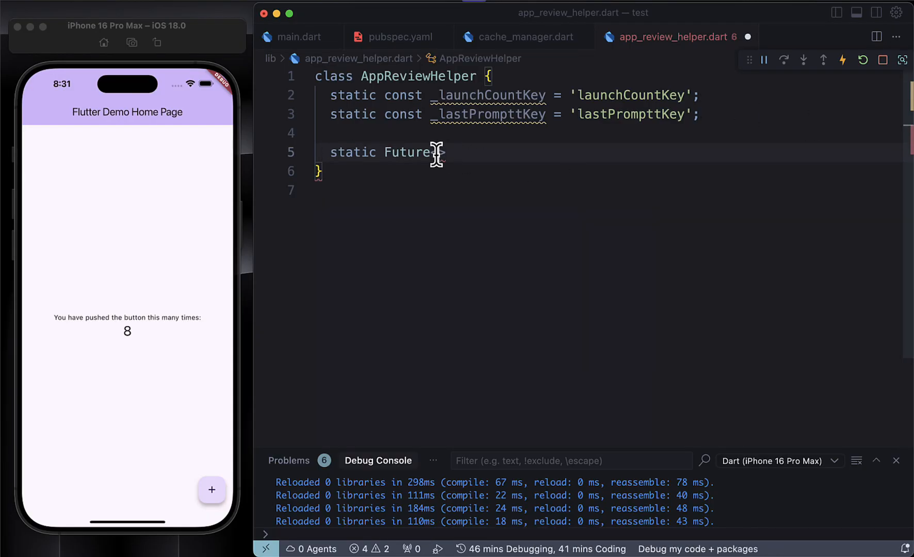
Declare async handleAppLaunch, getting SharedPreferences and a PrefManagerImpl instance
text(<void> handle)
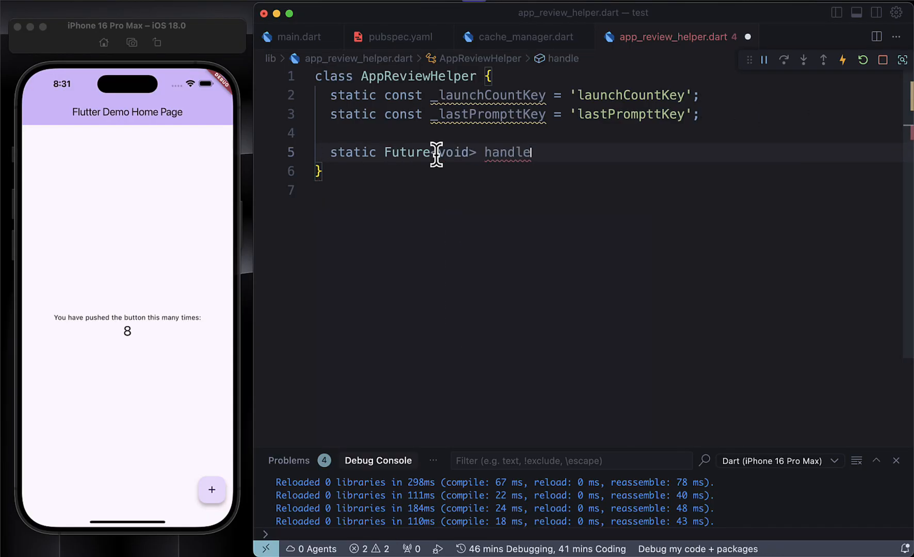
text(AppLaunch()async{)
text(final SharedPreferences )
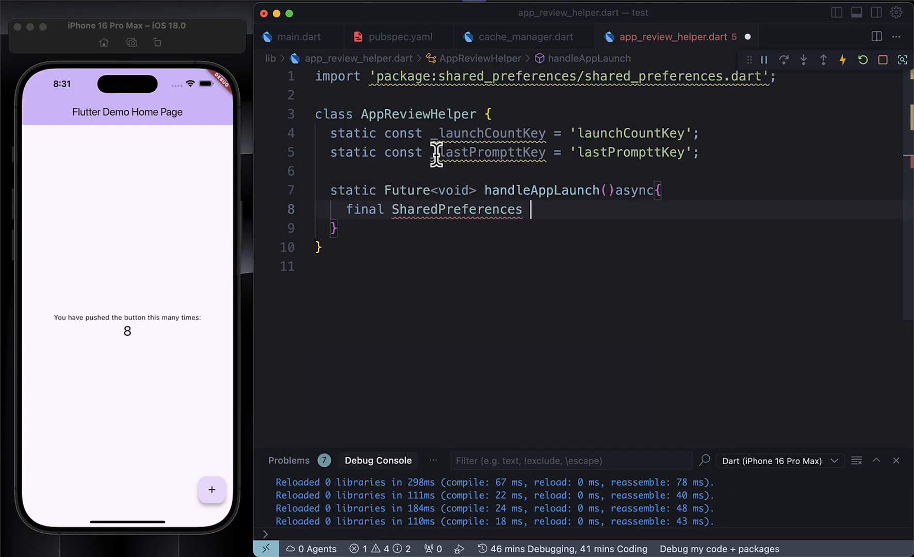
text(shPref =)
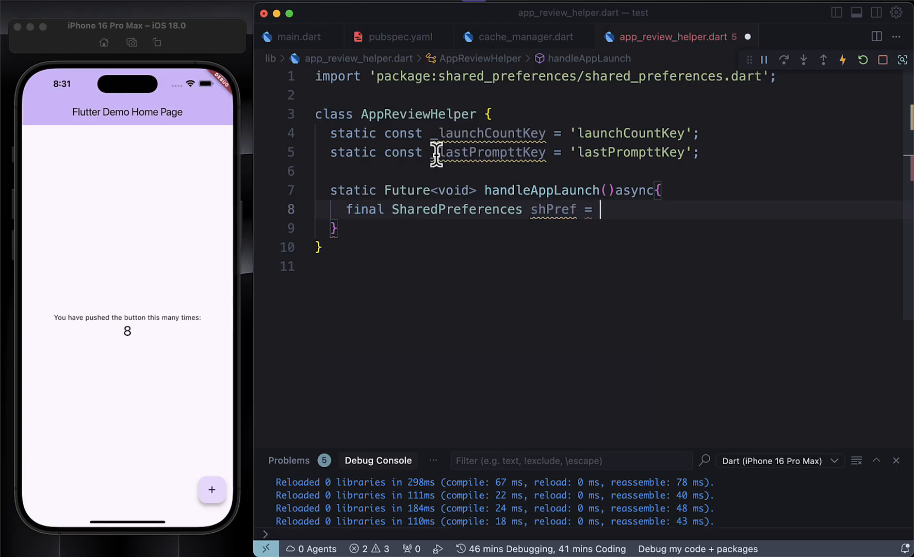
text(await SharedPreferences.getInstance();)
text(final)
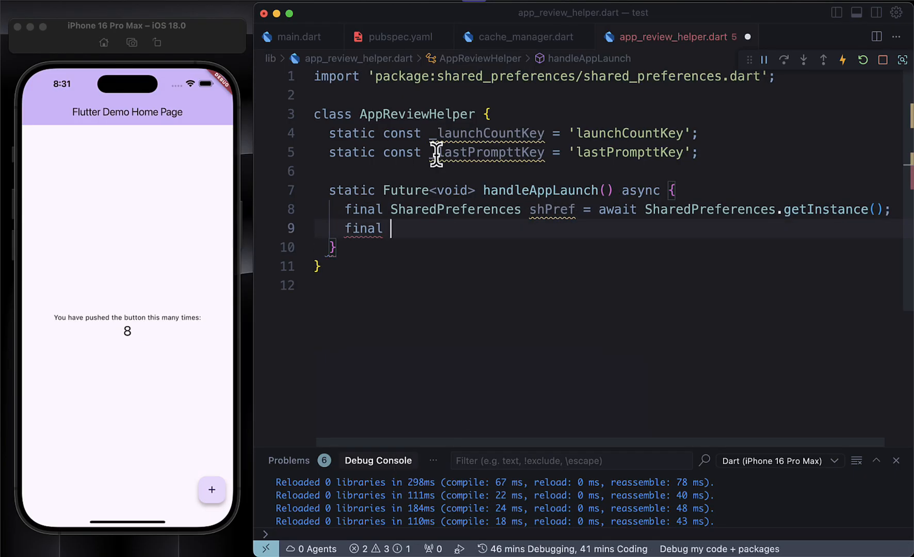
text(PrefManagerImpl prefImp)
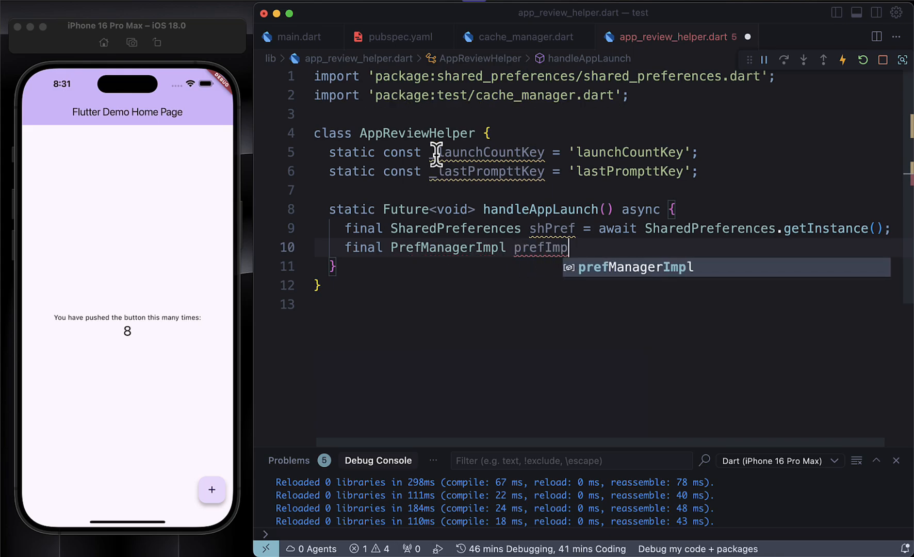
text(= PrefManagerImpl(shared);)
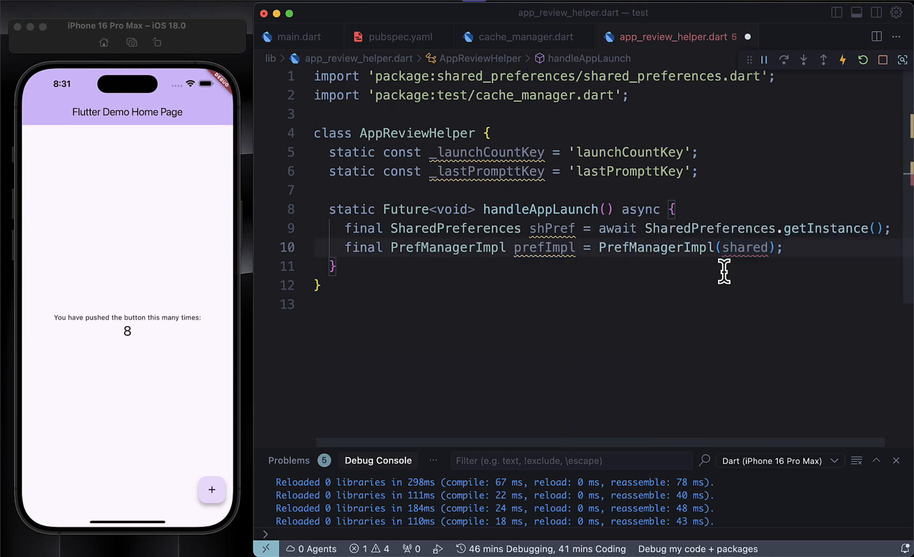
double_click(551, 229)
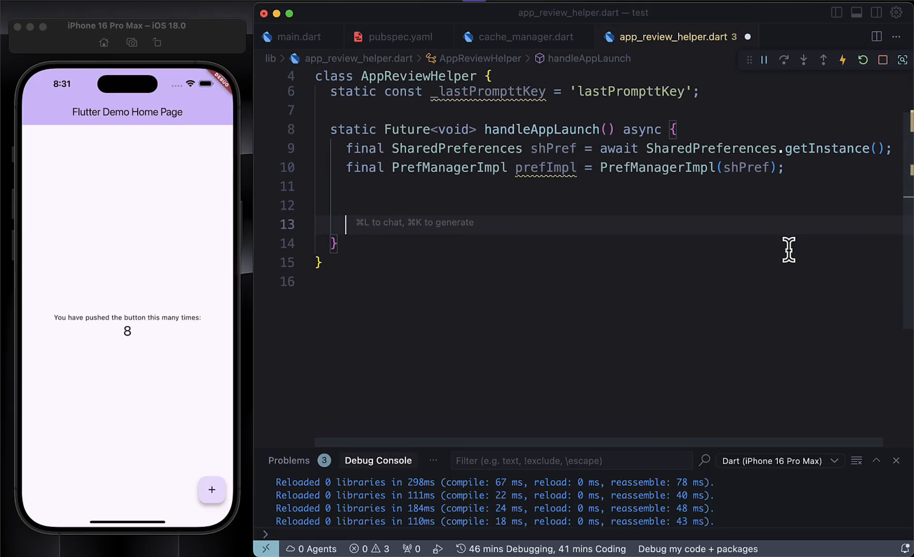
Load, increment and save _launchCountKey count, then begin the 'count % 3 == 0' check
text(int count = a)
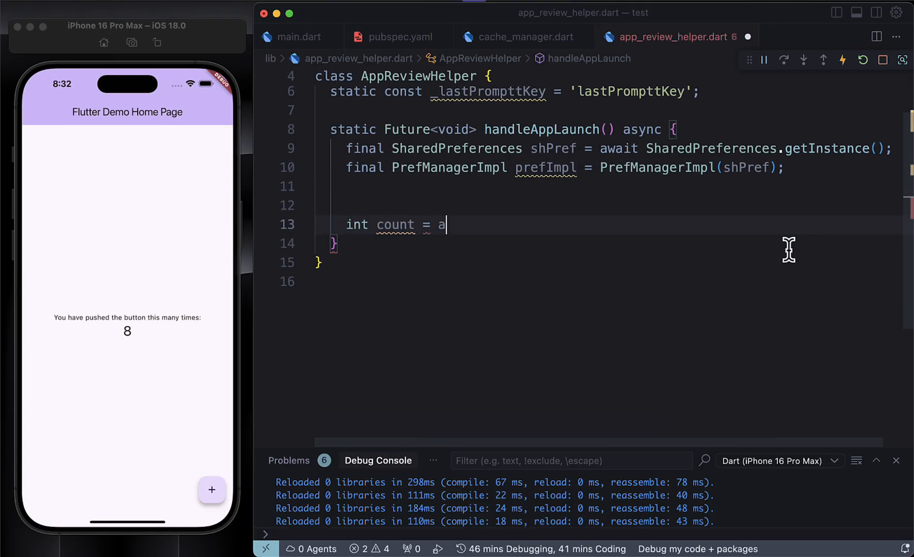
text(wait pref)
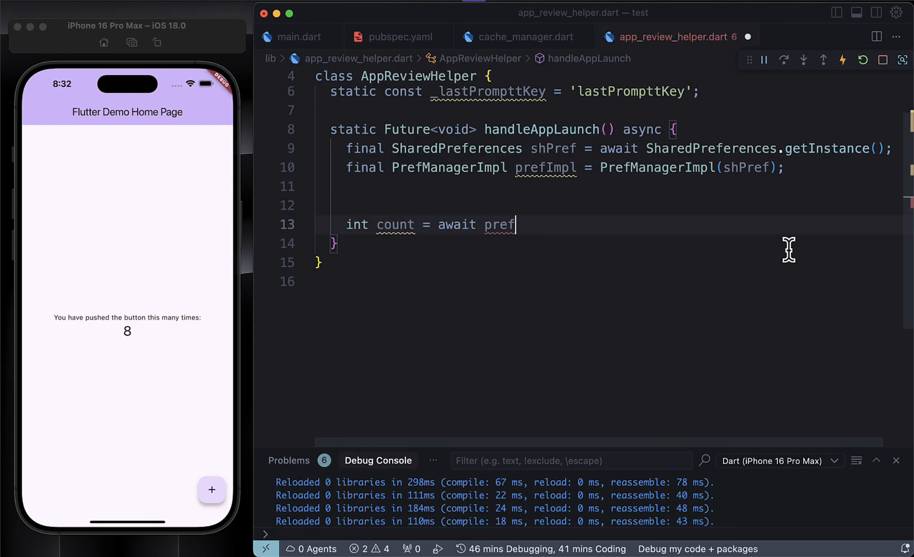
text(Impl.get<>(key))
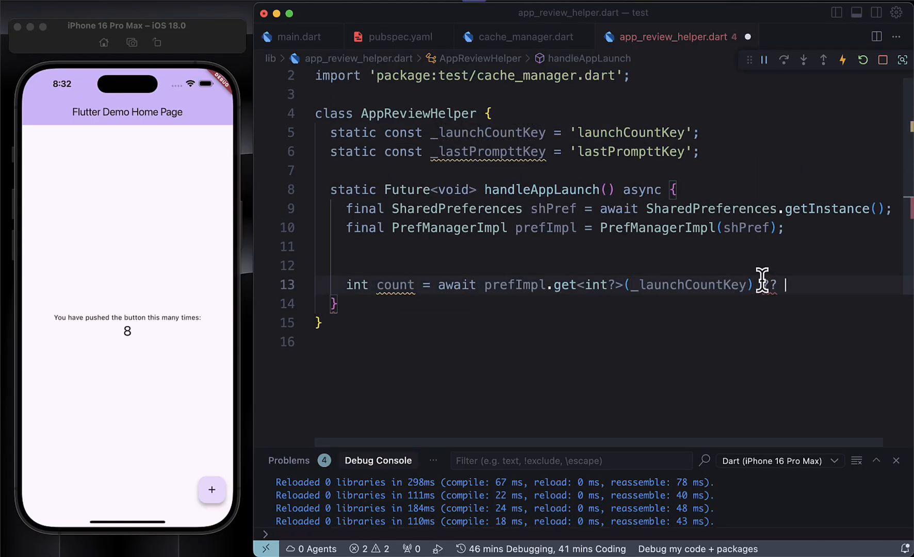
text(count++;)
text(await prefImpl.setInt(key, value)
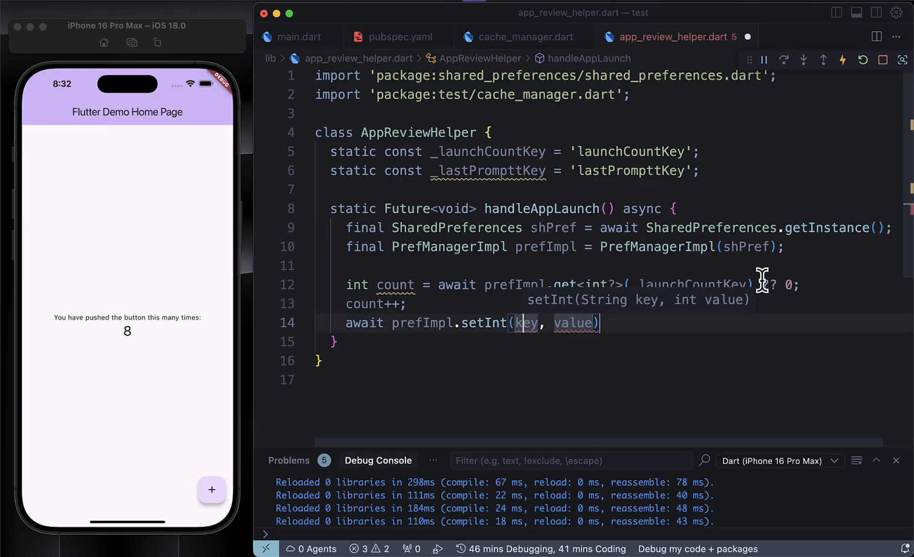
text(_launchCountKey, count)
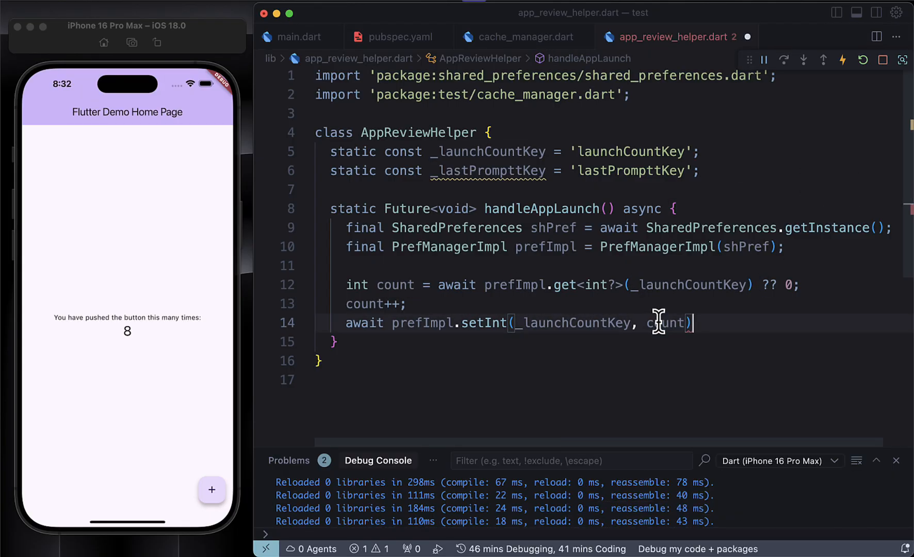
text(/// only prompt every 3 launches)
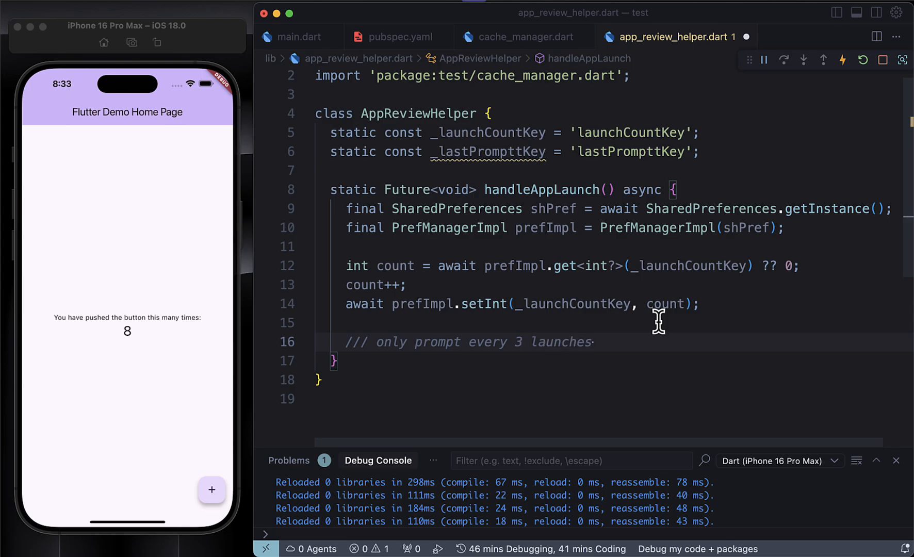
text(, and no more than once per version)
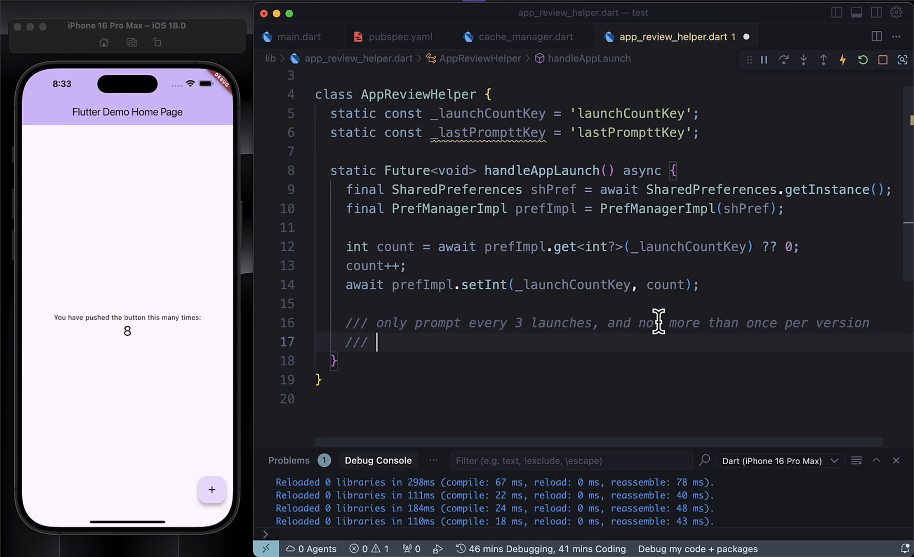
text(if(count %3==)
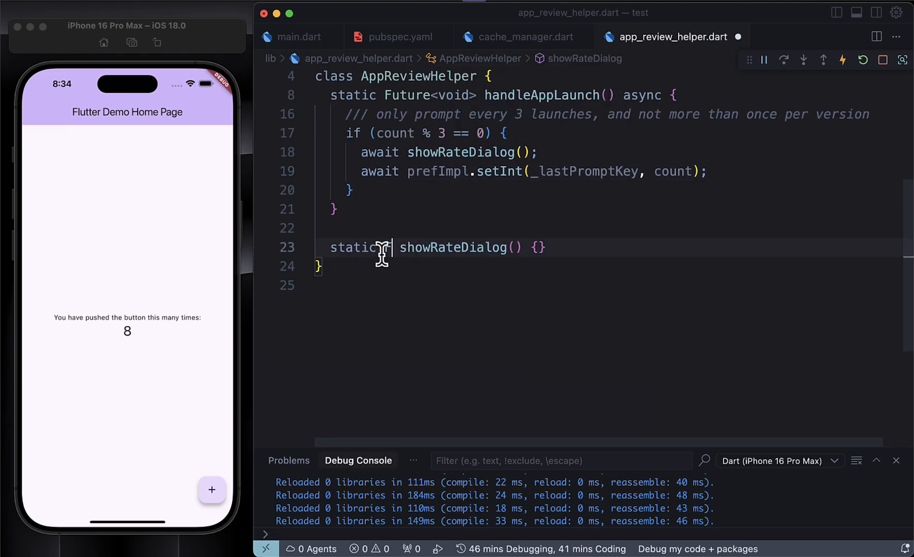
Make showRateDialog async and request a review when InAppReview.instance is available
text(Future<void>)
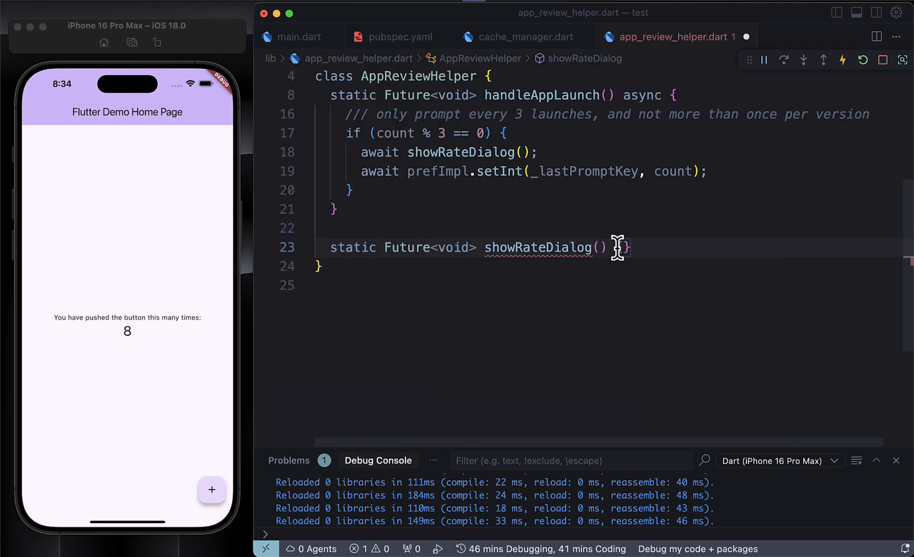
text(async{)
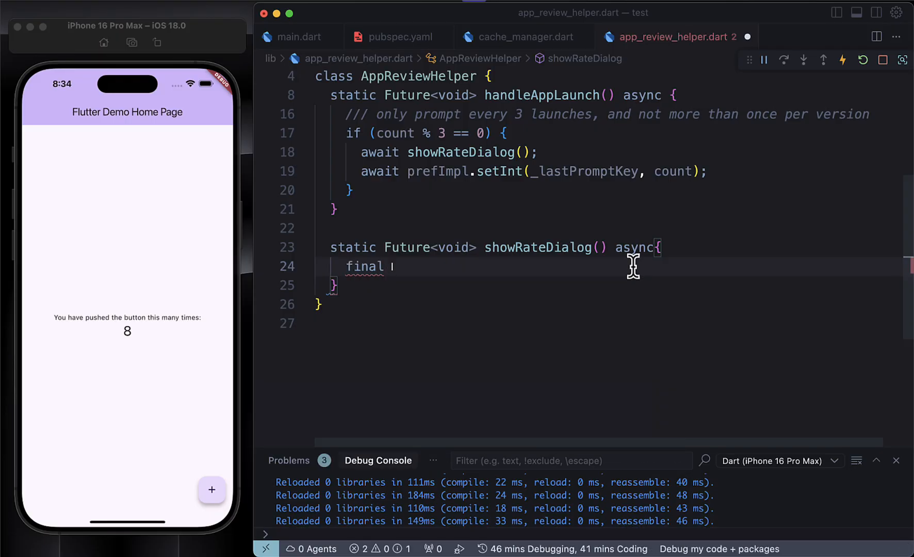
text(InAppReview)
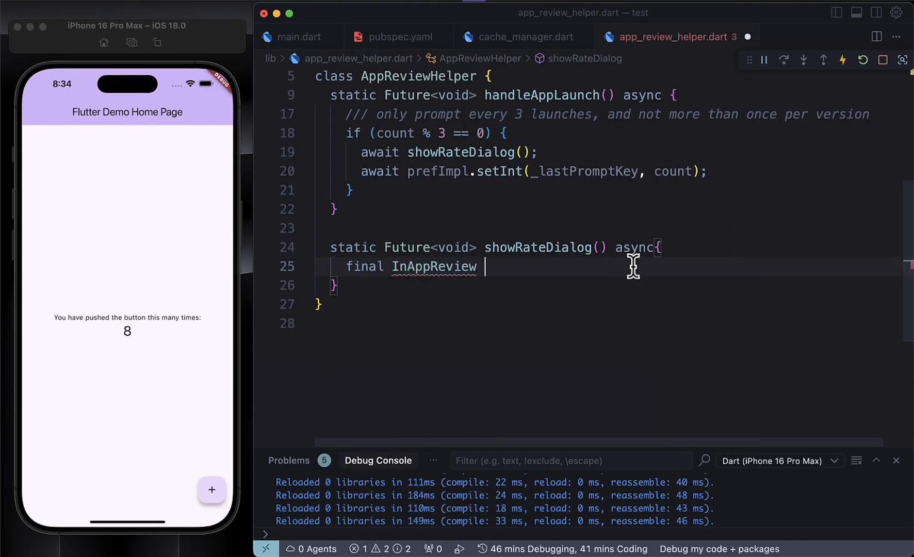
text(inAppReview = InAppReview.instance;)
text(if)
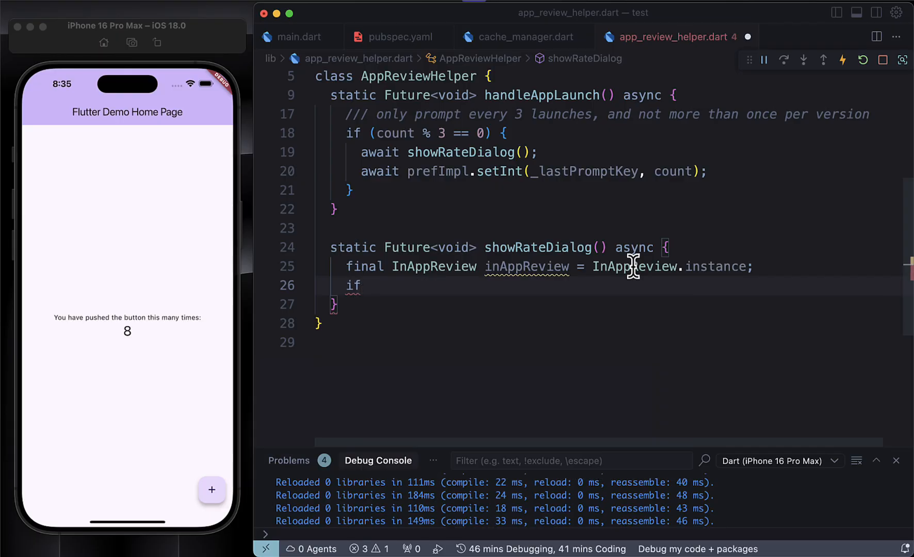
text((await inAppReview))
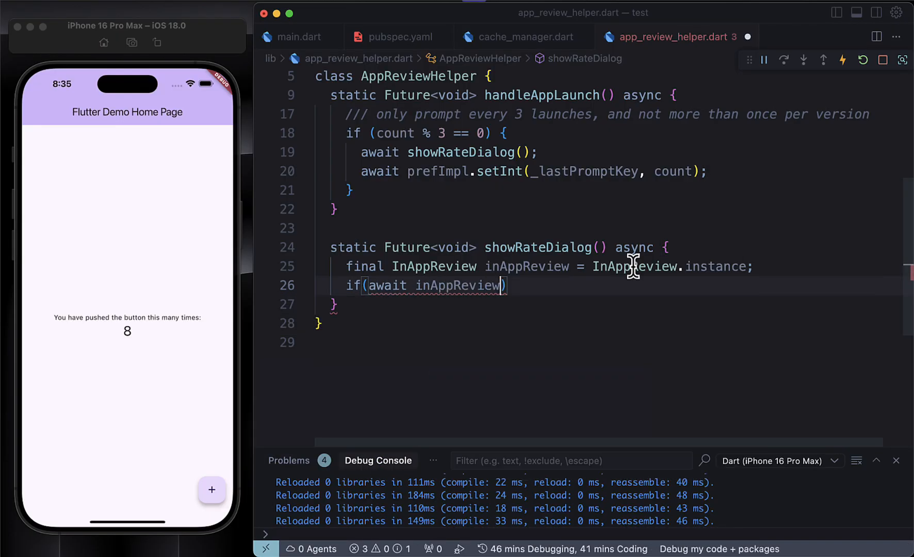
text(.isAvailable()){)
text(}else{)
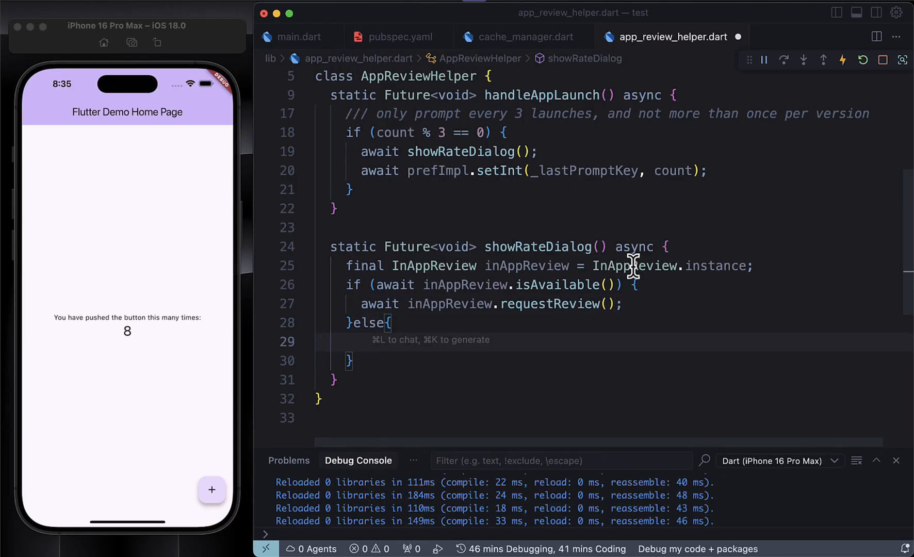
Otherwise call openStoreListing with a placeholder appStoreId and microsoftStoreId null
text(await inAppReview.openStoreListing();)
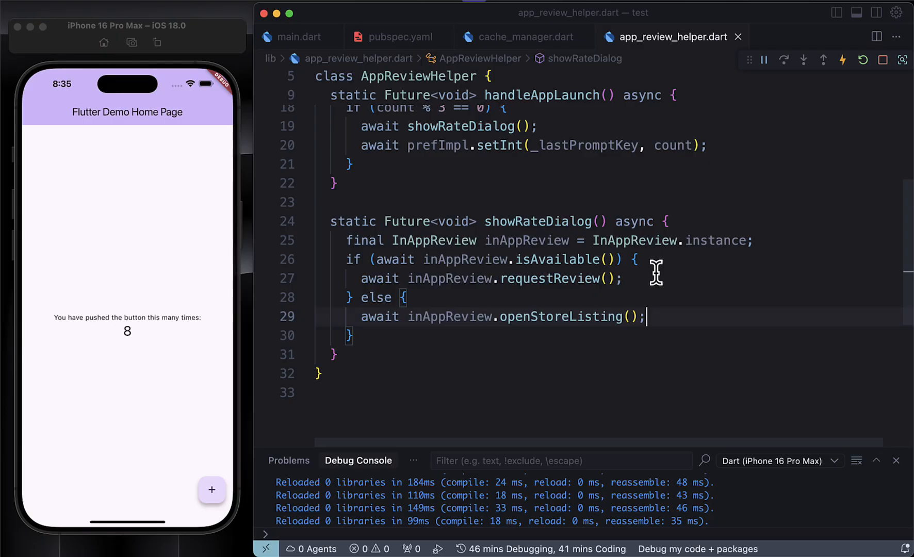
text(appStoreId: 'You must enter)
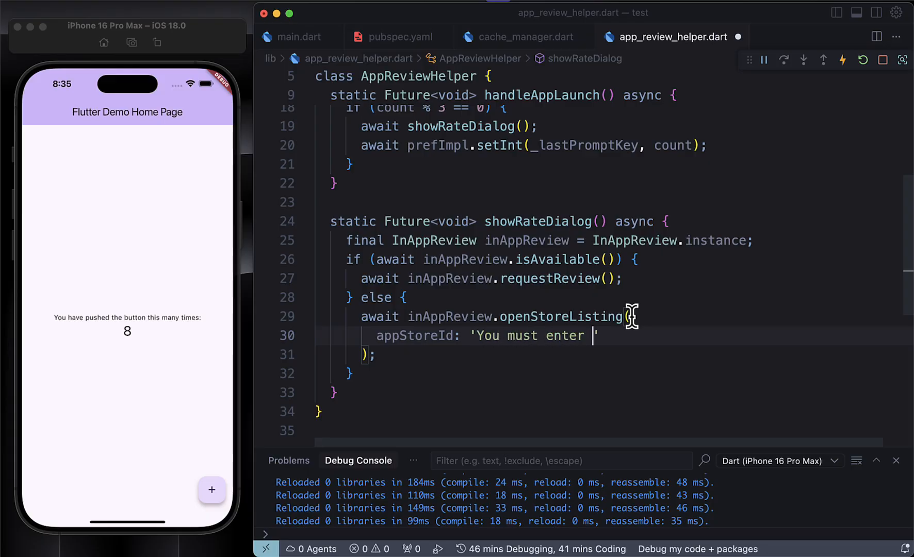
text(your application id f)
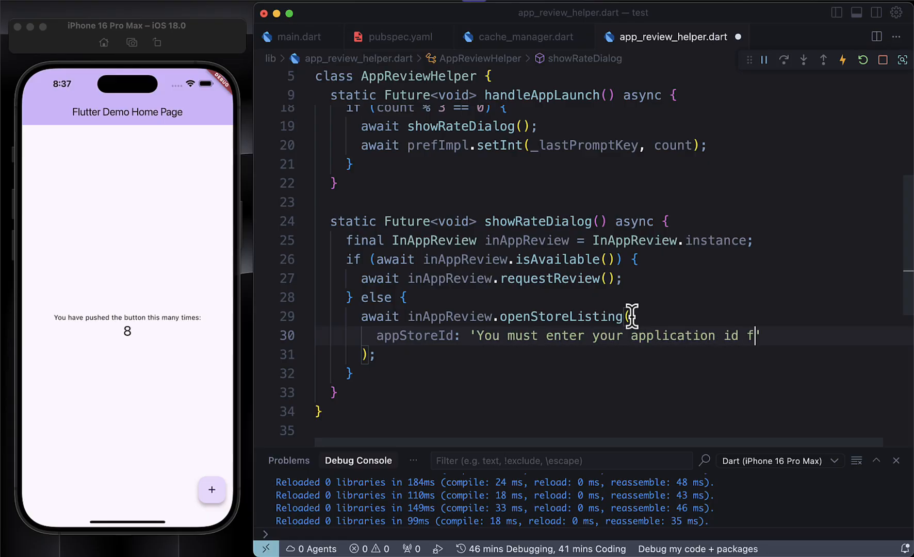
text(rom appstore here')
text(microsoftStoreId: null,)
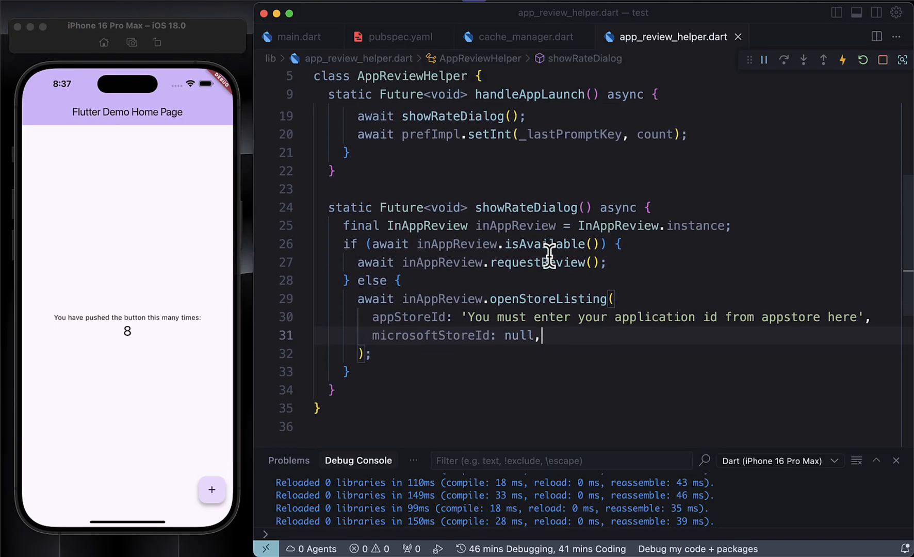
click(299, 37)
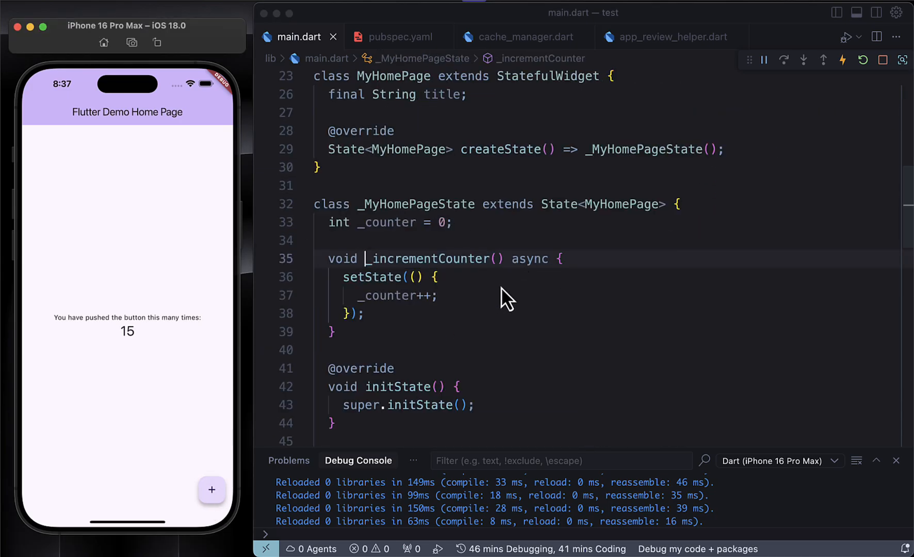
Add 'await AppReviewHelper.handleAppLaunch();' to _incrementCounter and hot restart the app
text(await AppReviewHelper.handleAppLaunch();)
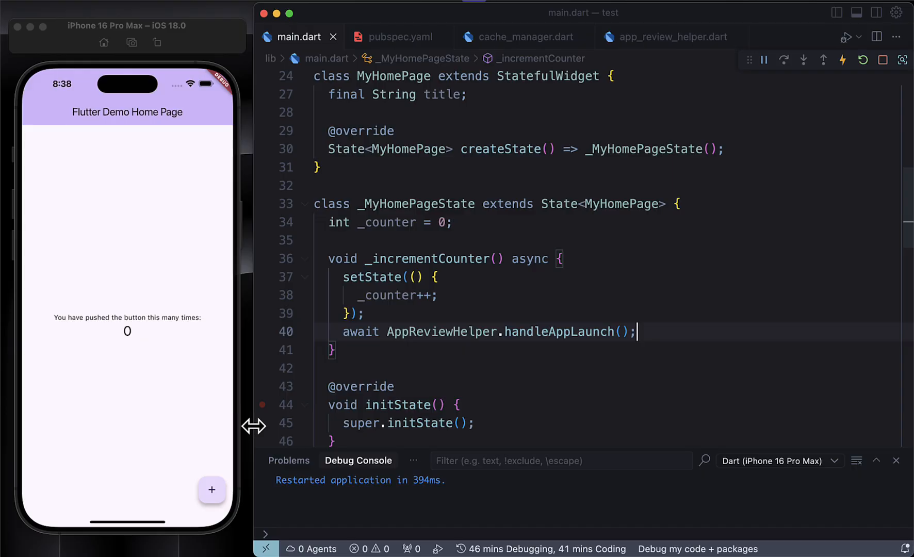
click(211, 490)
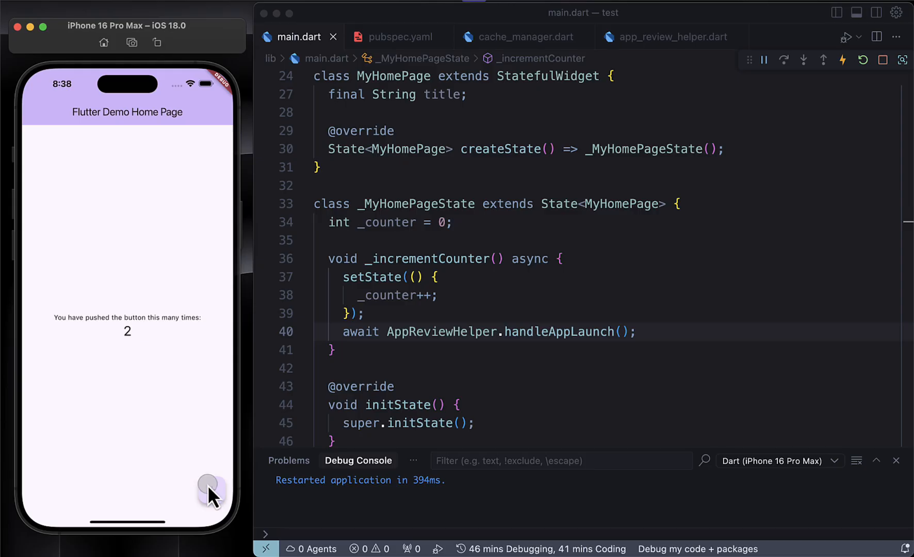
Tap + until the counter reaches 3, triggering the review check
click(207, 486)
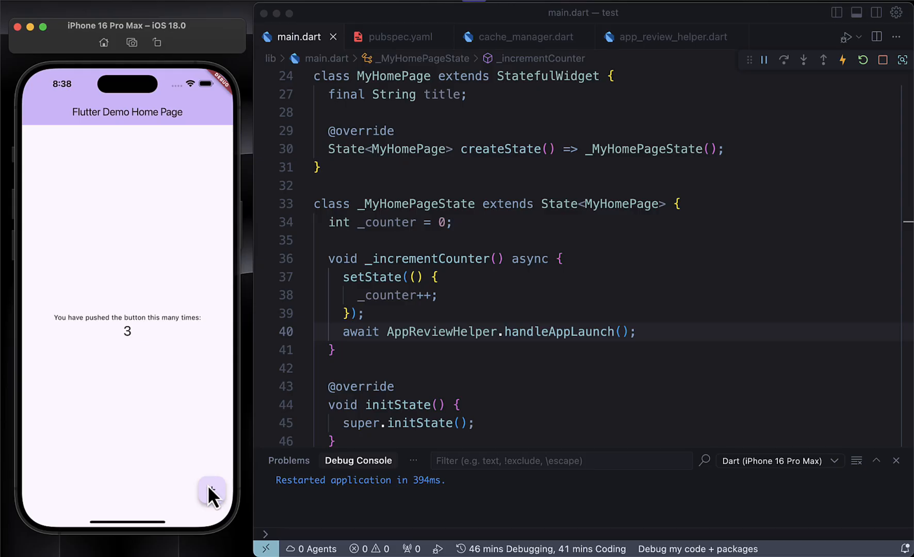
click(211, 489)
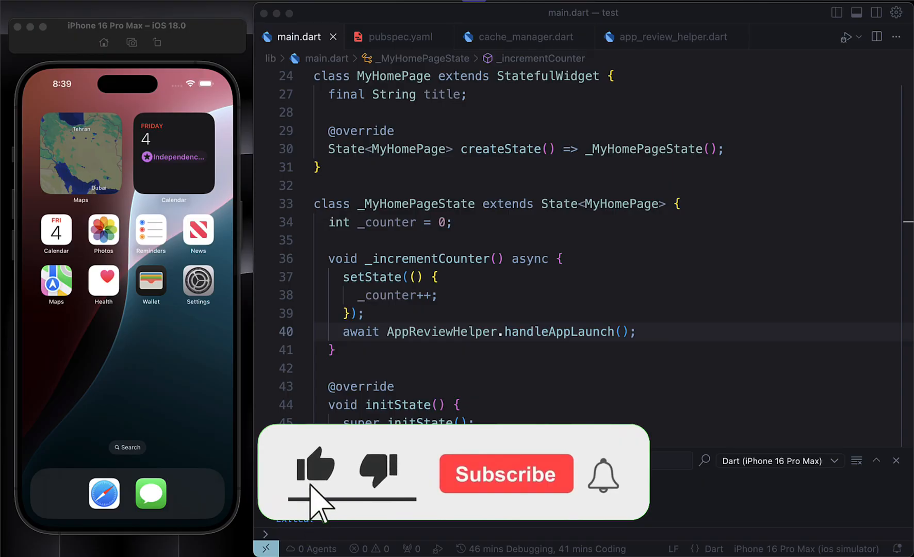
click(505, 473)
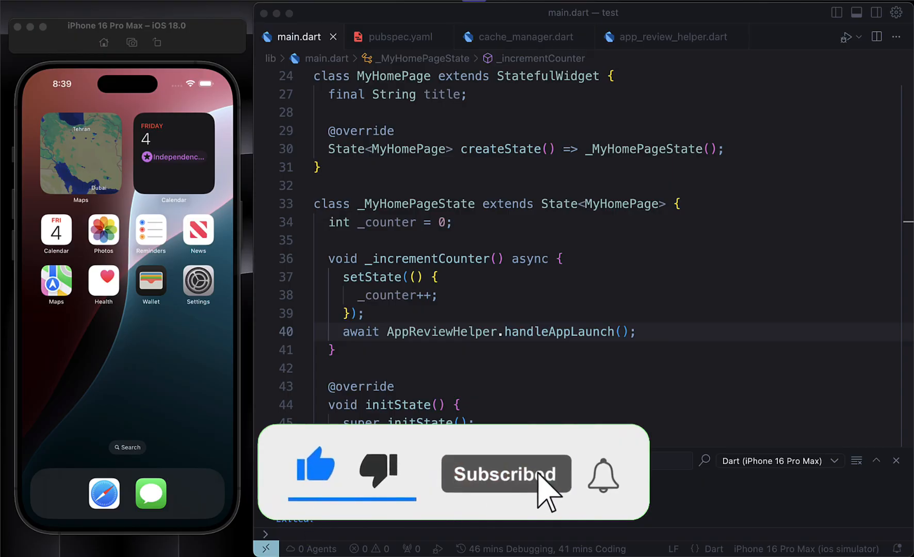
click(505, 473)
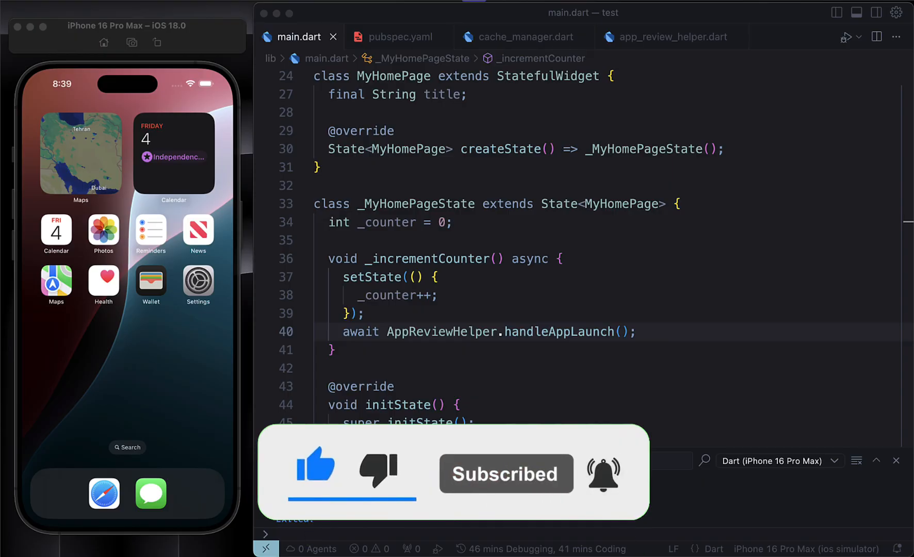